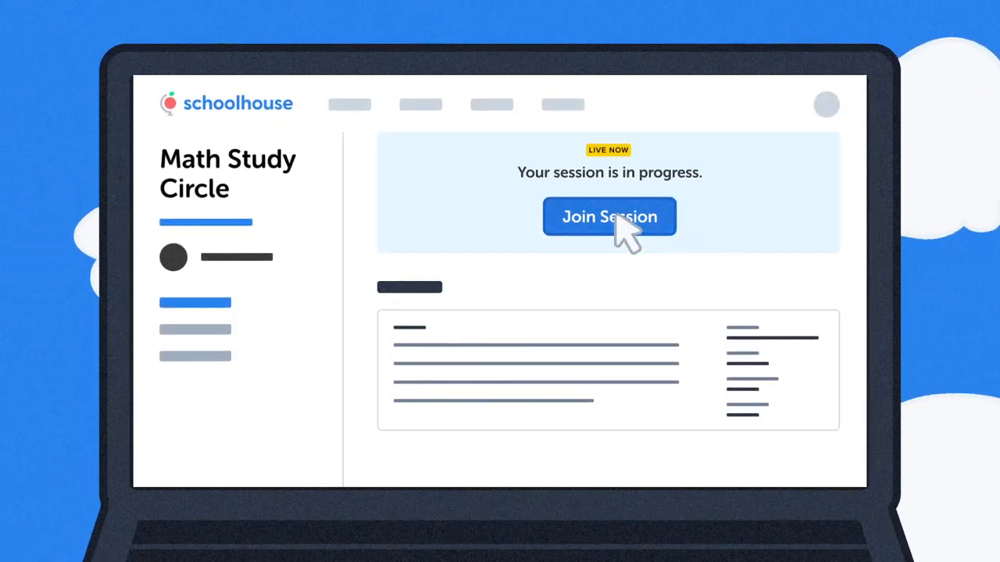
pyautogui.click(609, 216)
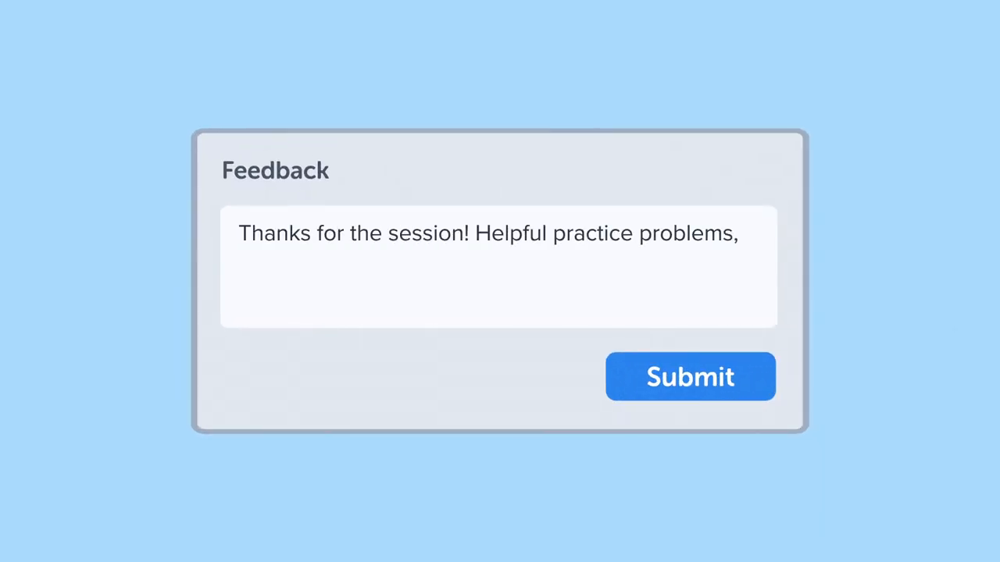
pyautogui.write('but it would be great to see more examples of how to find the slope')
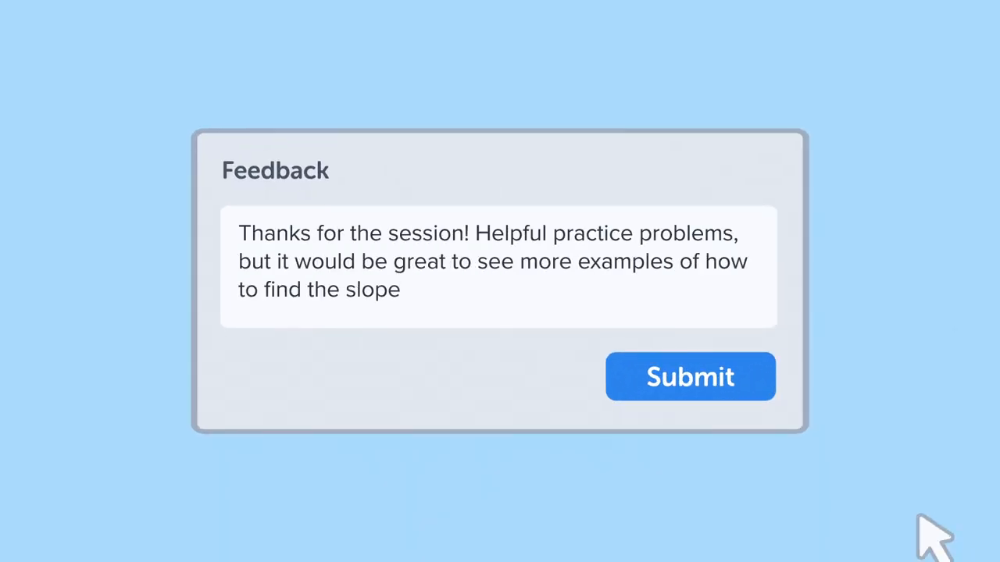